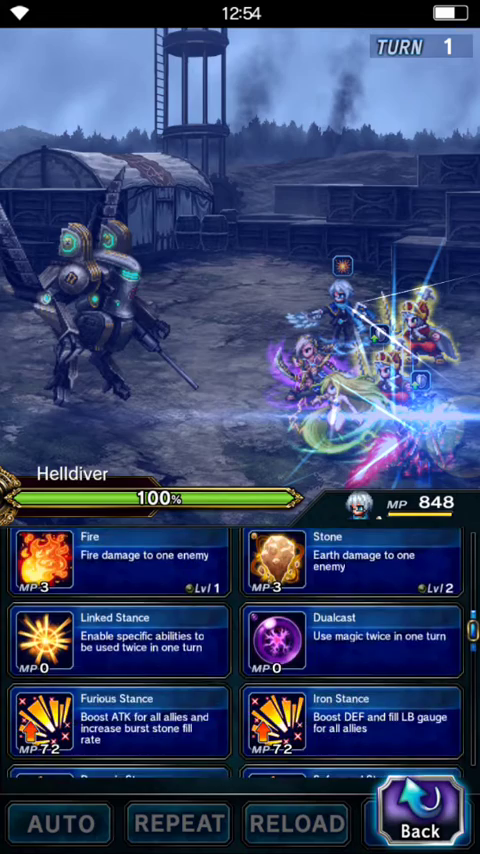
- Choose abilities from the units' skill lists to attack and defeat the Helldiver
scroll("down", 3)
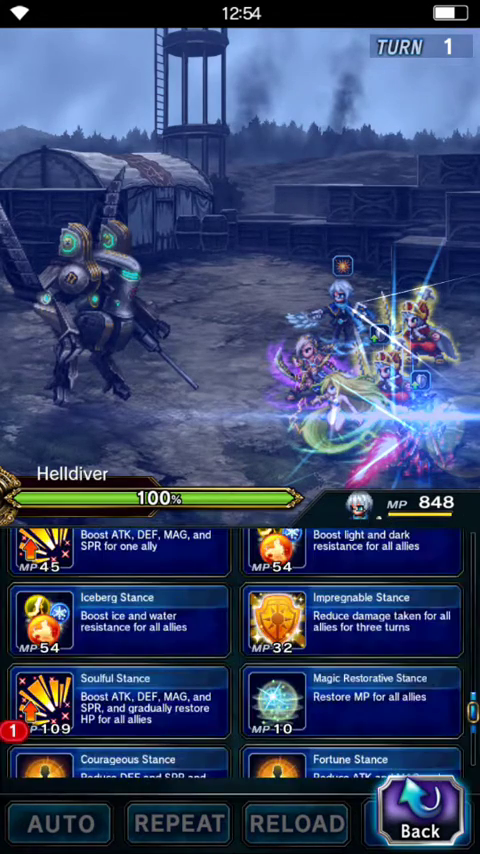
left_click(120, 704)
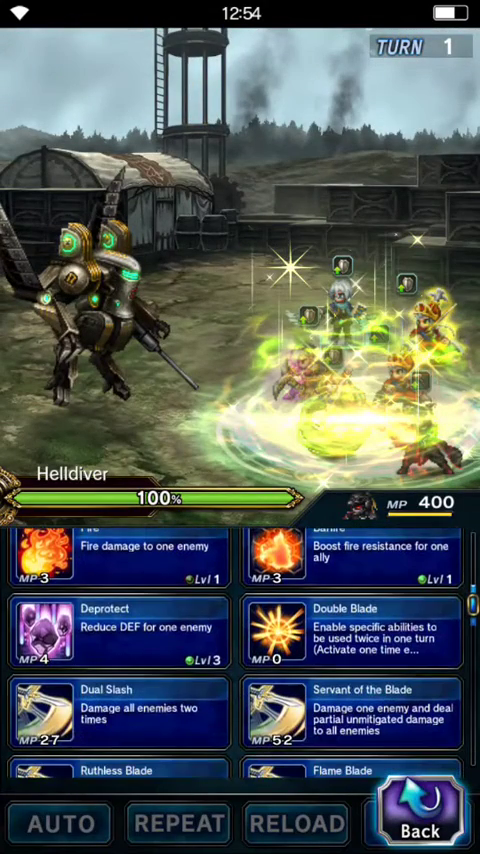
left_click(352, 722)
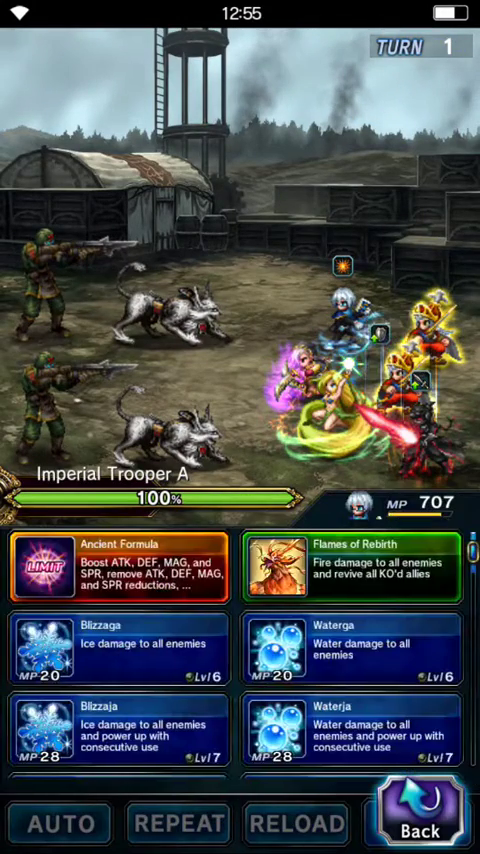
- Browse a unit's ability list to pick an attack against the Imperial Troopers
scroll("down", 3)
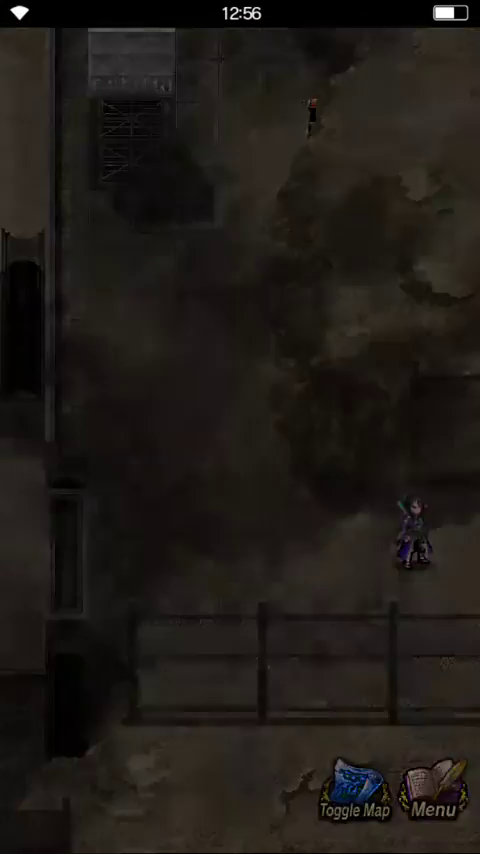
- Walk forward through the base and answer Yes to 'Press onward?' to face Gilgamesh
left_click(352, 788)
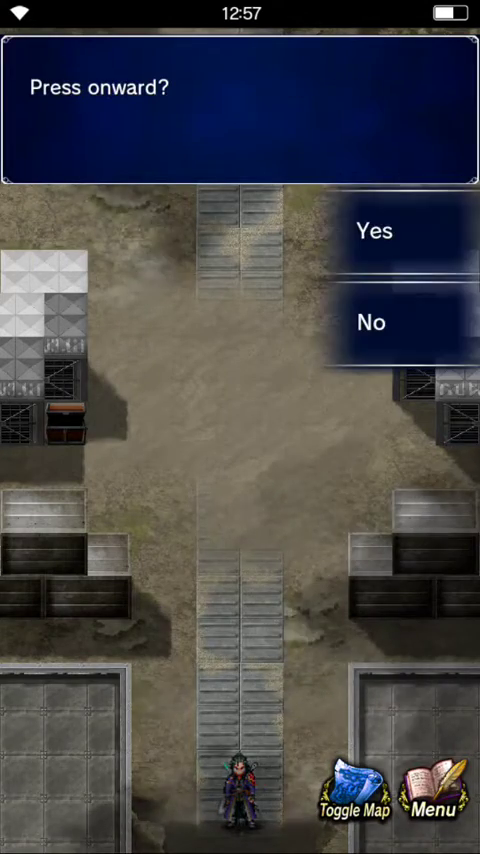
left_click(384, 232)
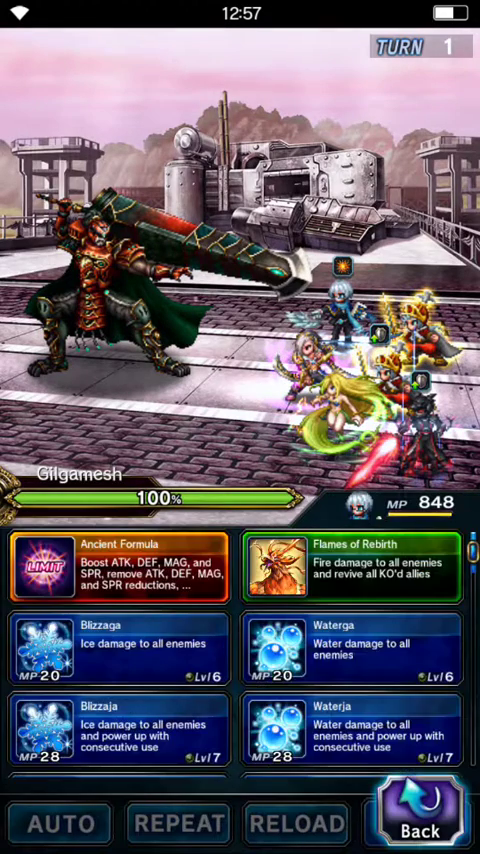
- Browse a unit's wind skills (Aeroga, Tornado, Looming Tempest) against Gilgamesh
left_click(126, 576)
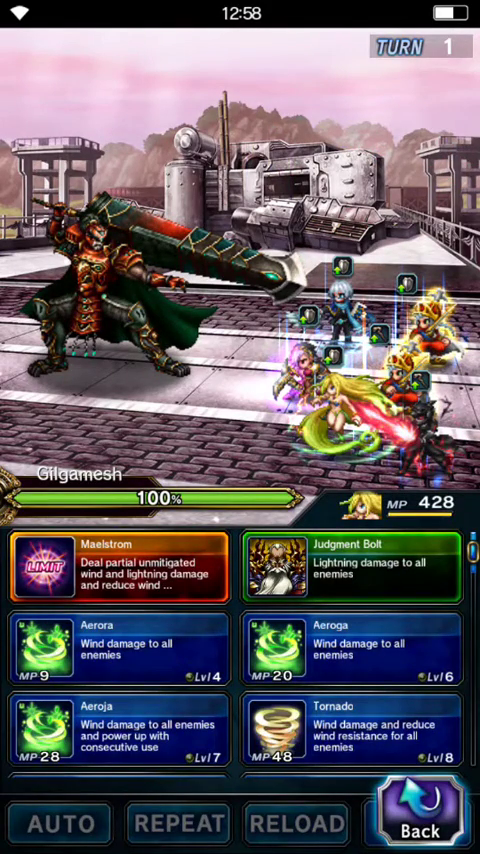
scroll("down", 3)
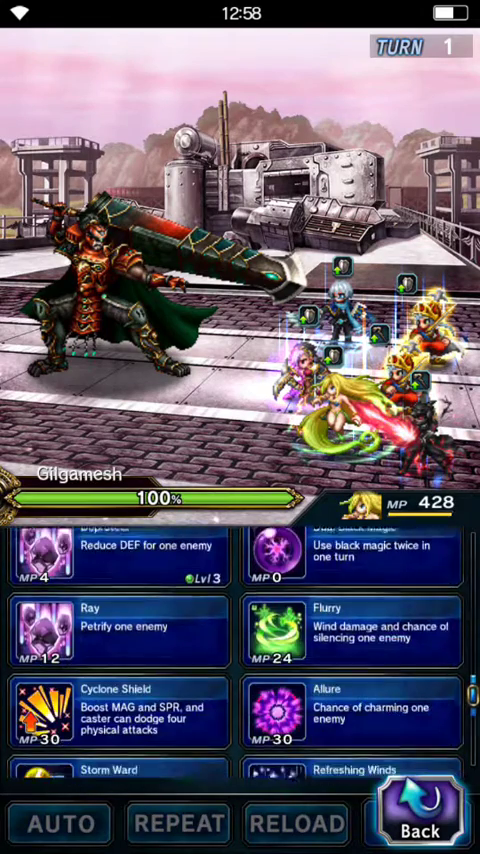
scroll("down", 3)
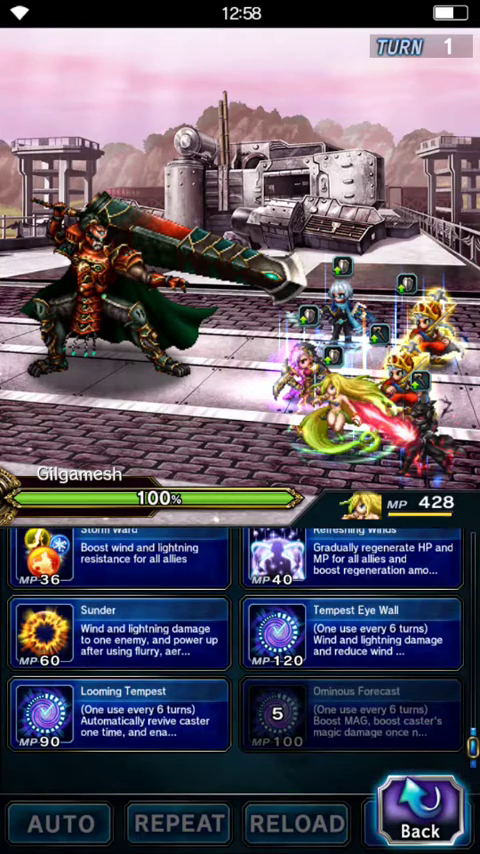